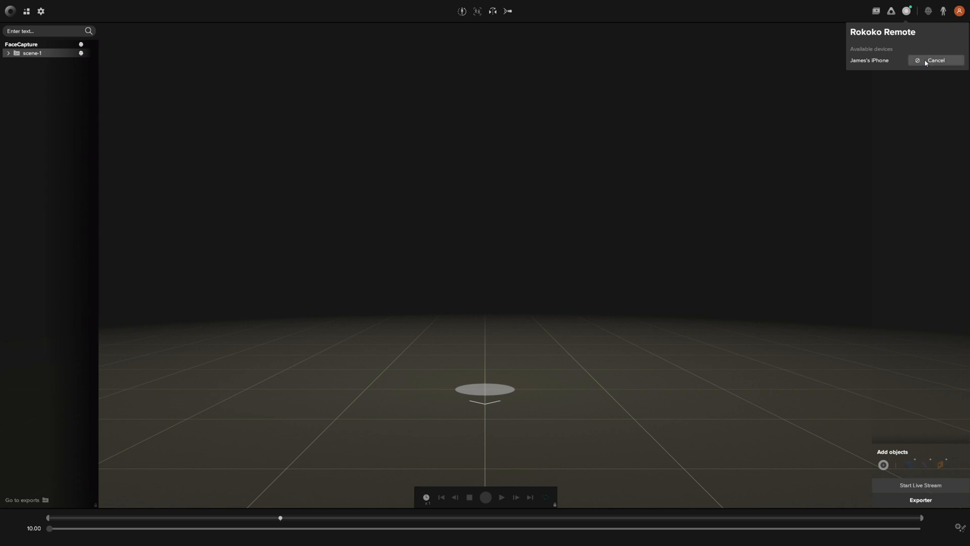
Connect the listed iPhone in Rokoko Remote so its live face stream drives the head in the viewport
{"action": "left_click", "coordinate": [934, 59]}
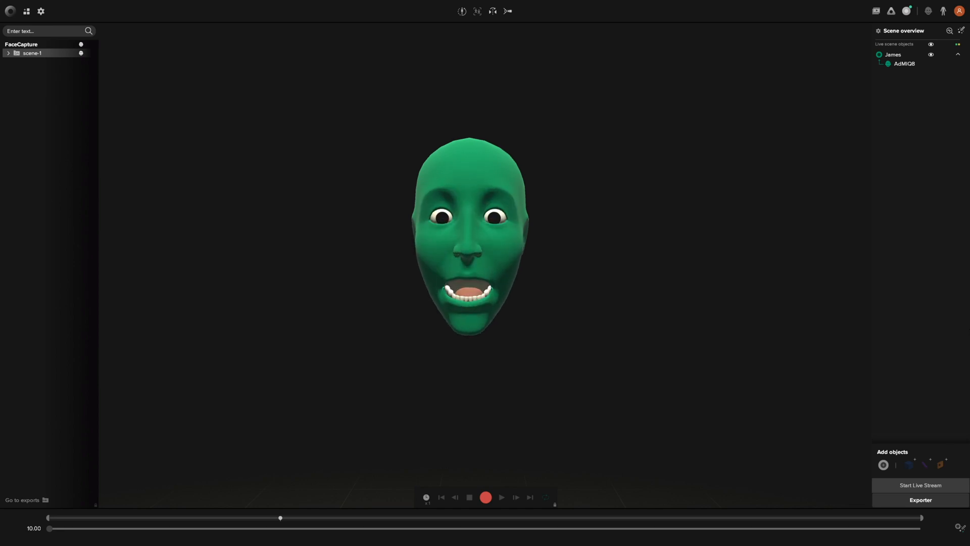
Record an ~11-second face take as take-2, then load take-2 from the scene list for playback
{"action": "left_click", "coordinate": [486, 497]}
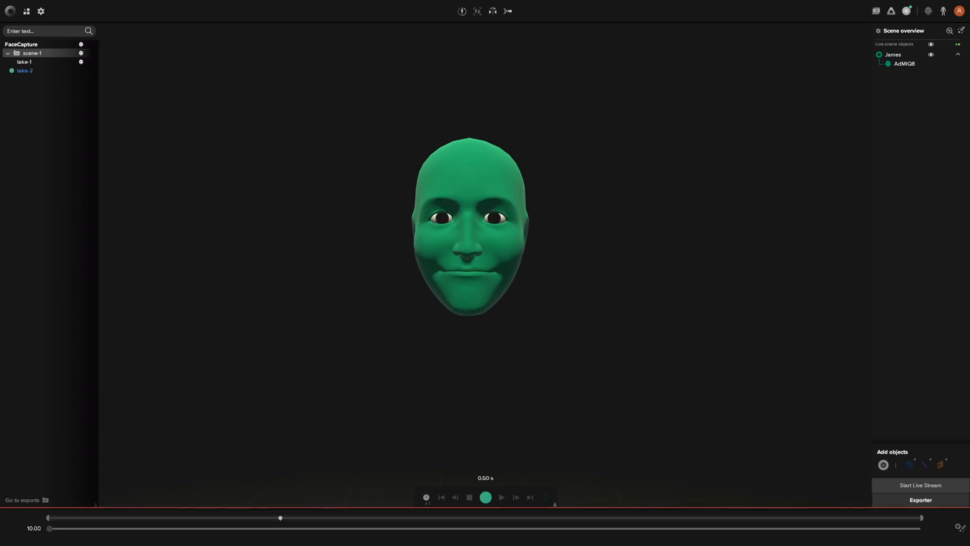
{"action": "left_click", "coordinate": [486, 497]}
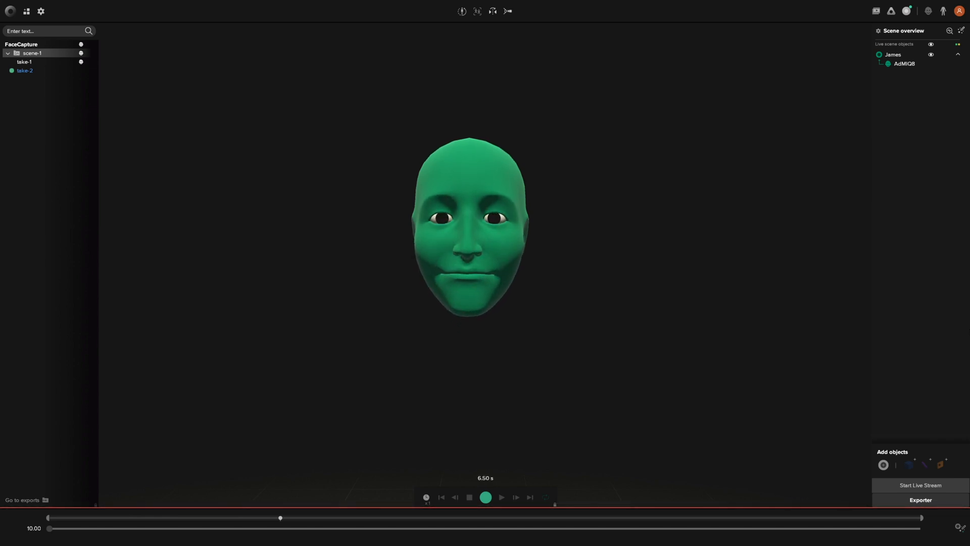
{"action": "left_click", "coordinate": [485, 497]}
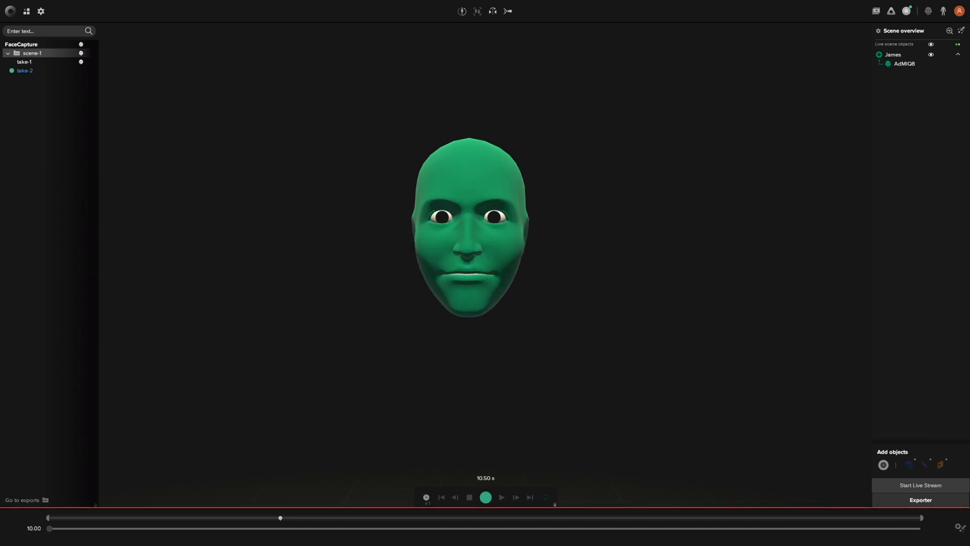
{"action": "left_click", "coordinate": [486, 497]}
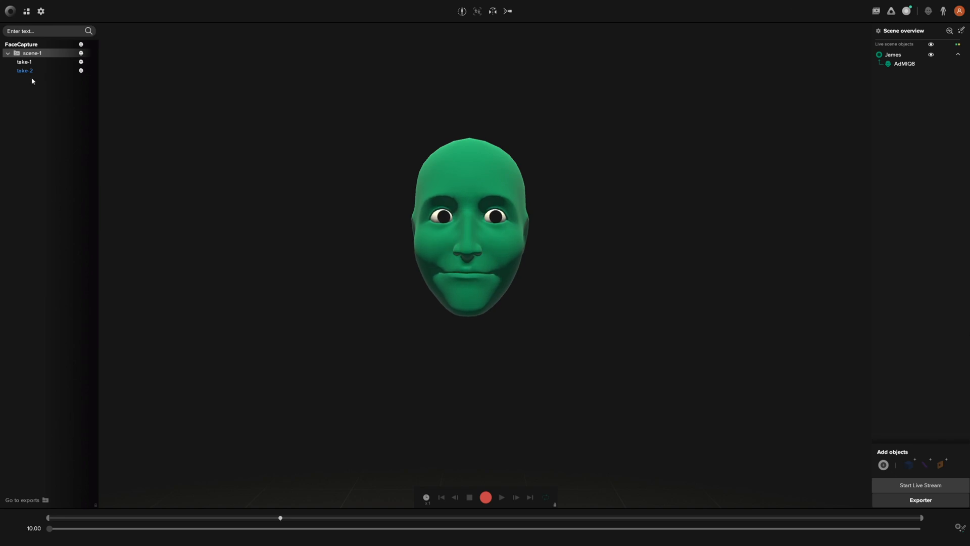
{"action": "left_click", "coordinate": [501, 497]}
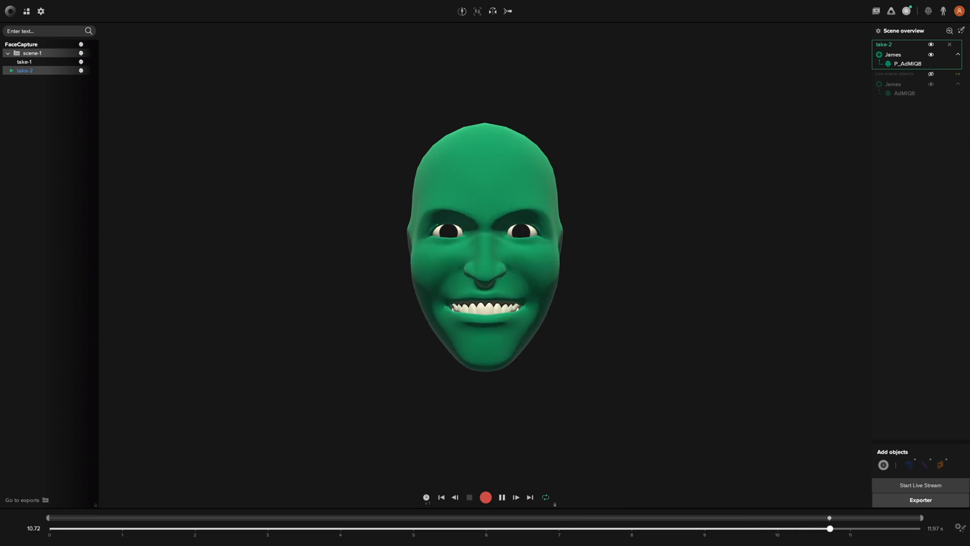
Scrub back to the start of take-2 and export it as FBX Binary with face data included
{"action": "left_click_drag", "start_coordinate": [828, 518], "coordinate": [105, 529]}
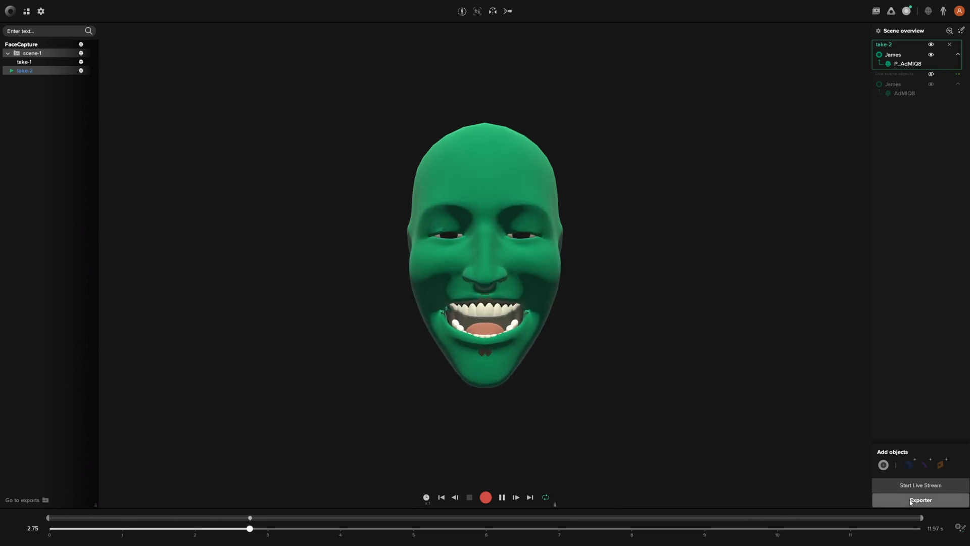
{"action": "left_click", "coordinate": [919, 500]}
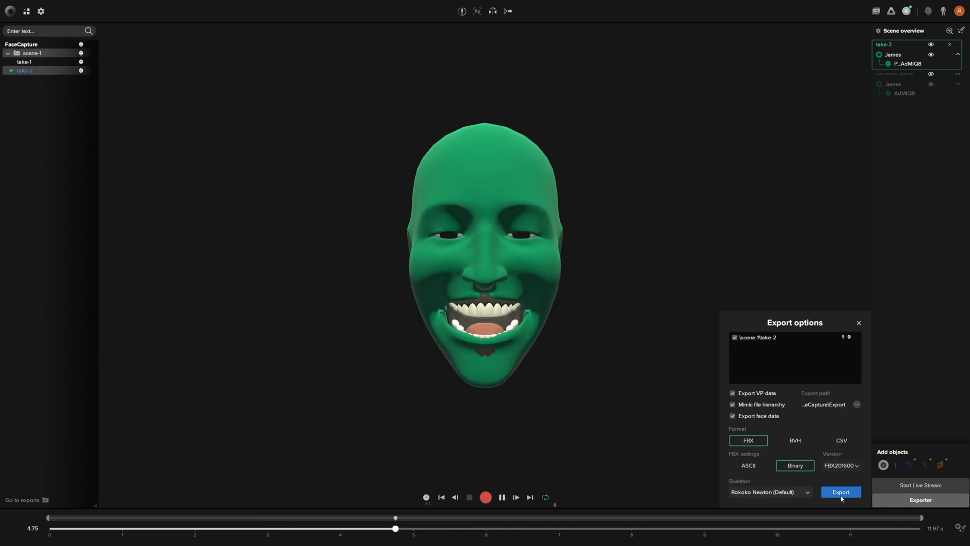
{"action": "left_click", "coordinate": [840, 491]}
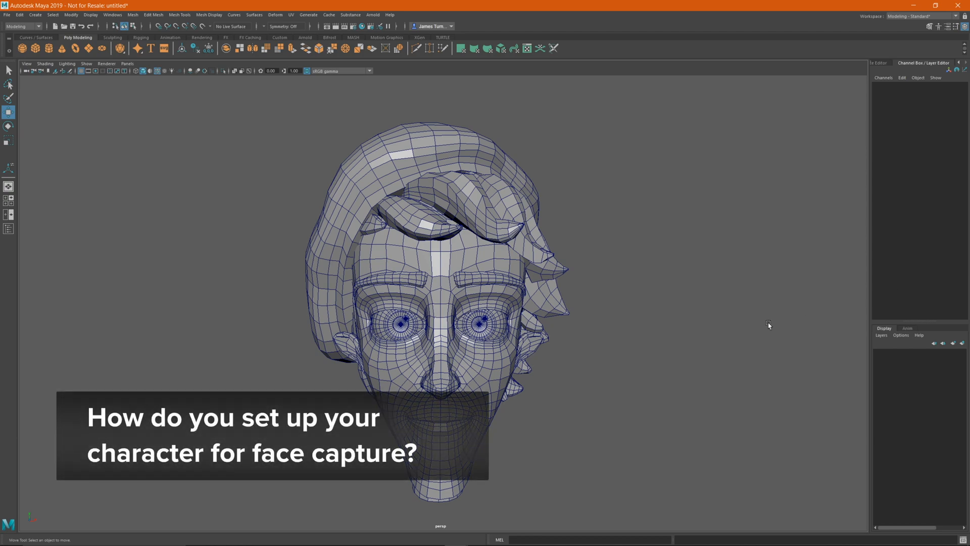
{"action": "left_click_drag", "start_coordinate": [769, 327], "coordinate": [589, 342]}
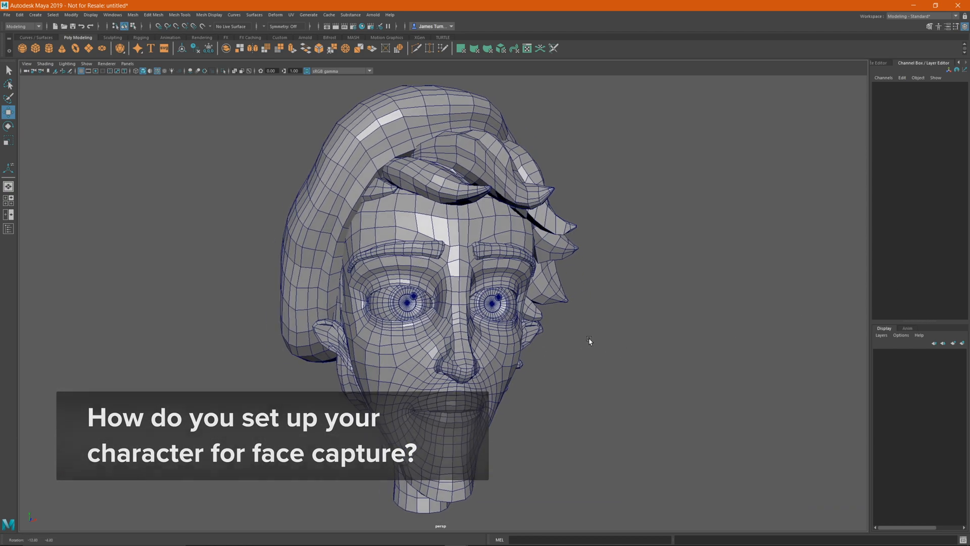
{"action": "left_click_drag", "start_coordinate": [589, 340], "coordinate": [600, 336]}
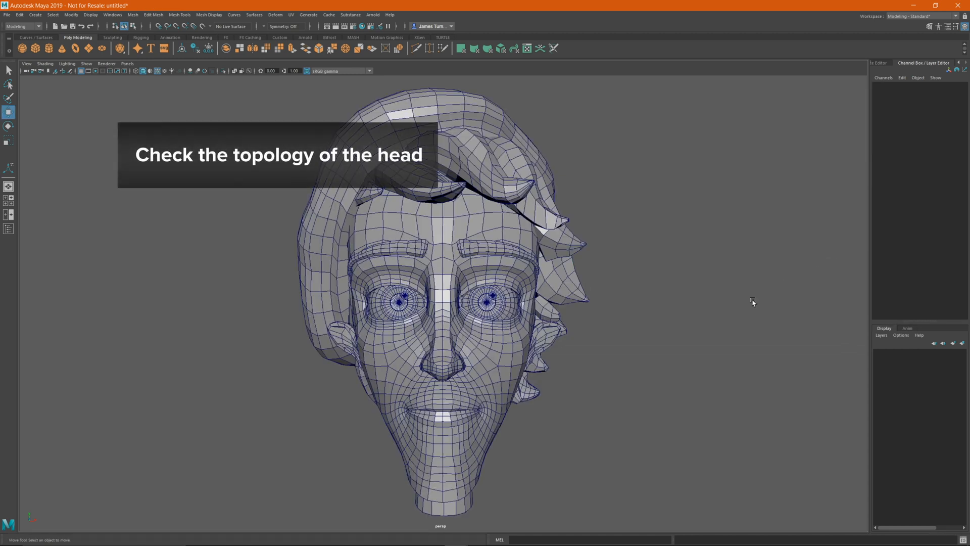
{"action": "left_click_drag", "start_coordinate": [751, 302], "coordinate": [643, 363]}
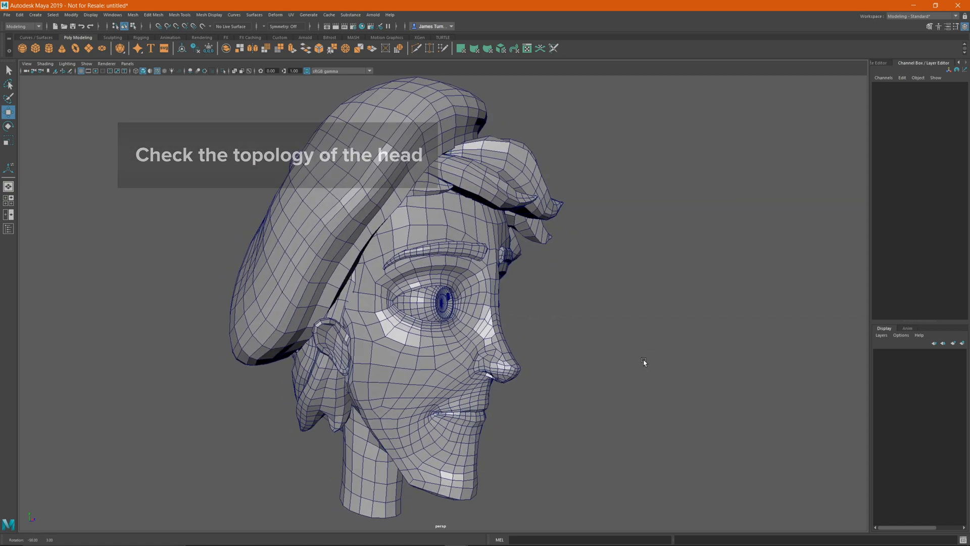
{"action": "left_click_drag", "start_coordinate": [644, 362], "coordinate": [531, 352]}
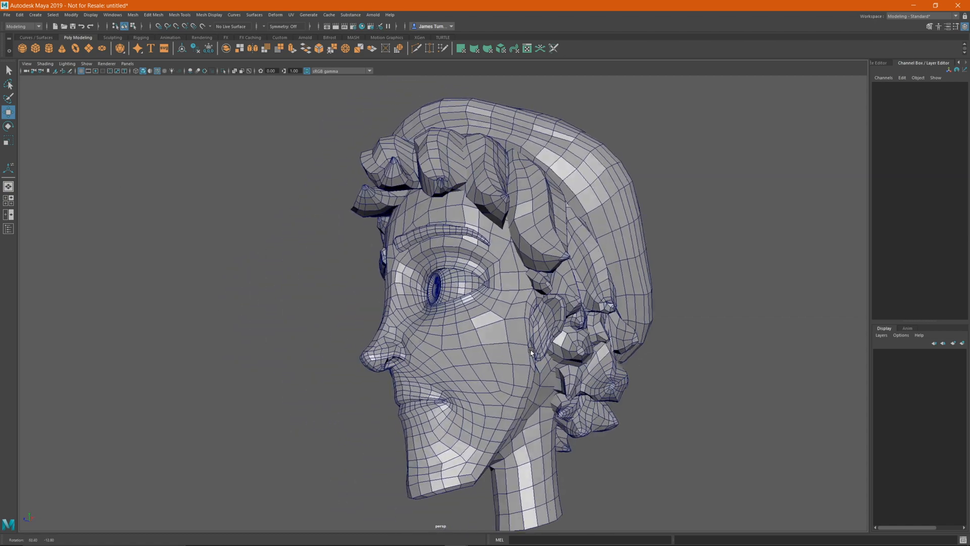
{"action": "left_click_drag", "start_coordinate": [525, 347], "coordinate": [582, 368]}
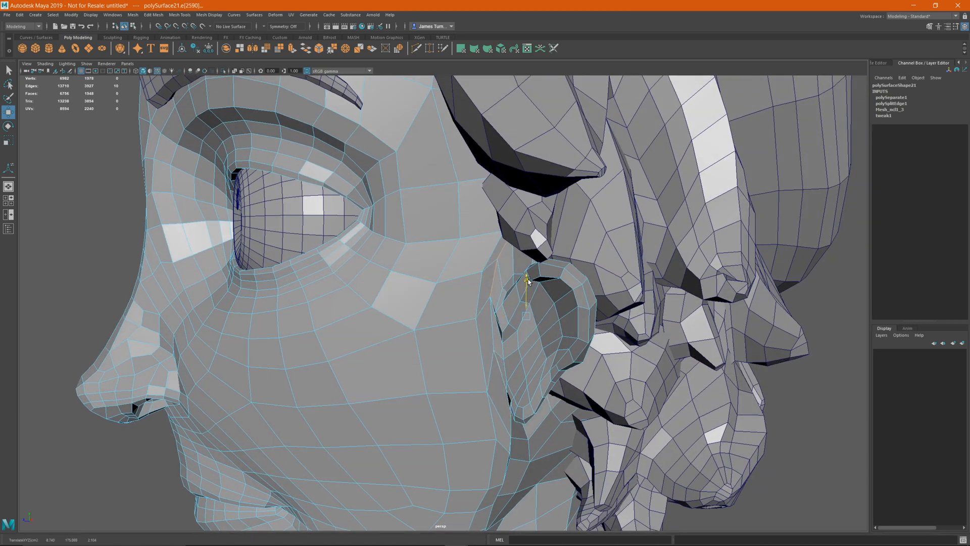
{"action": "left_click_drag", "start_coordinate": [526, 282], "coordinate": [527, 318]}
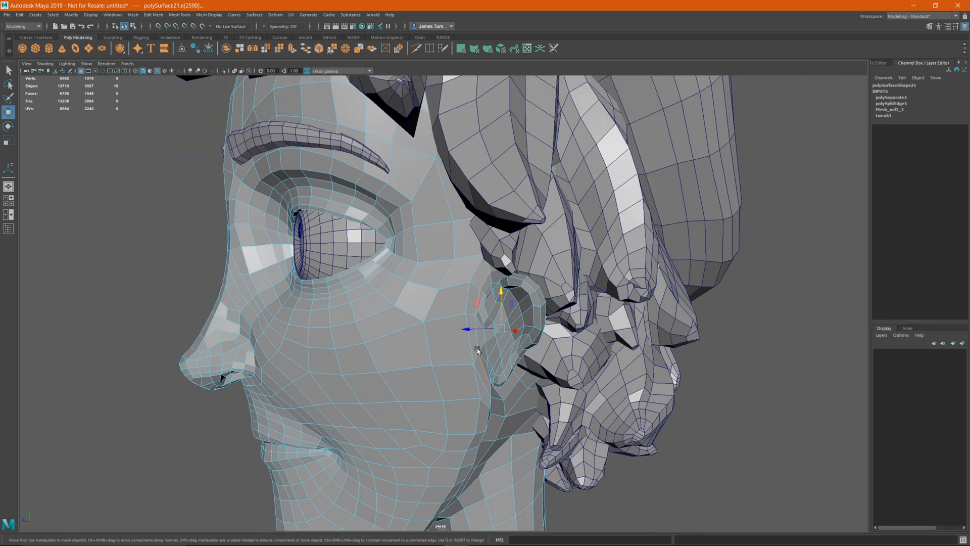
{"action": "key", "text": "4"}
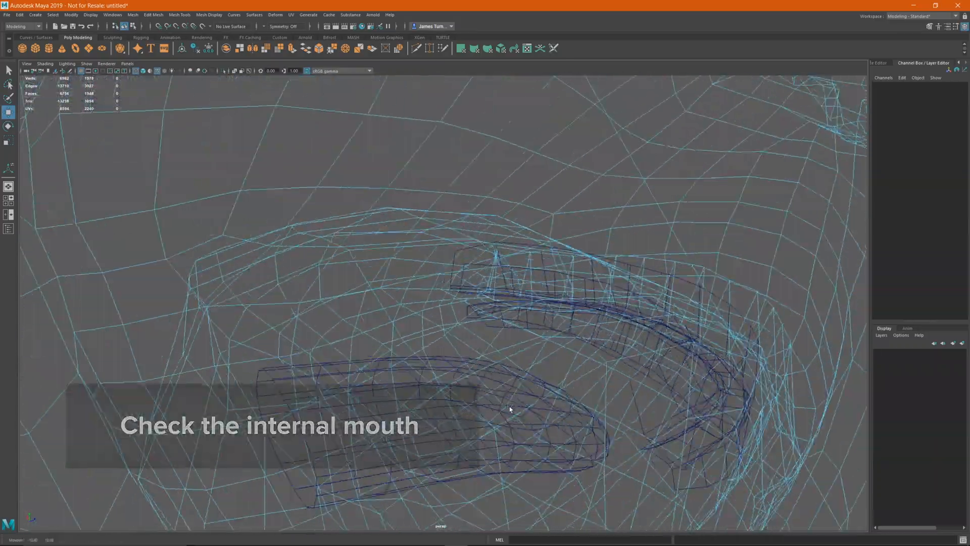
{"action": "left_click_drag", "start_coordinate": [510, 409], "coordinate": [592, 422]}
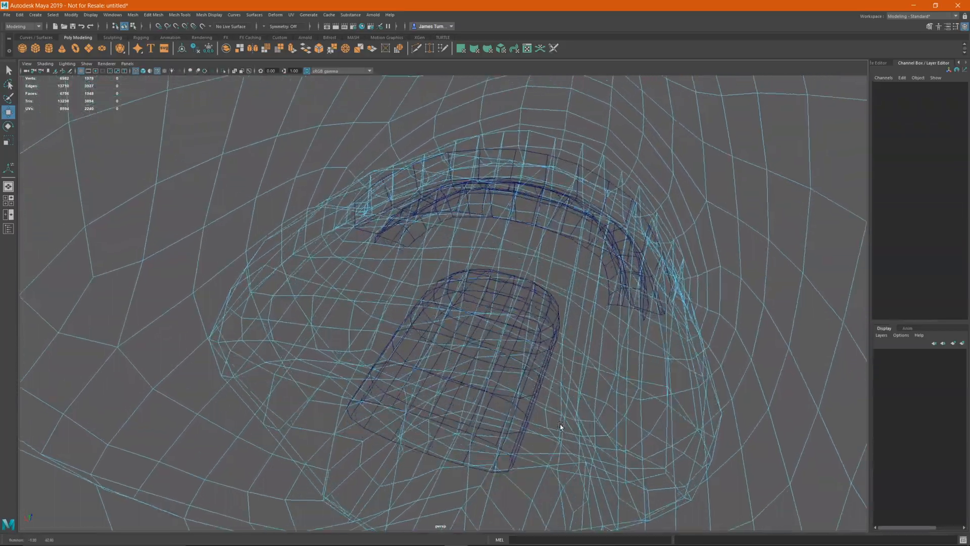
{"action": "left_click_drag", "start_coordinate": [560, 425], "coordinate": [433, 353]}
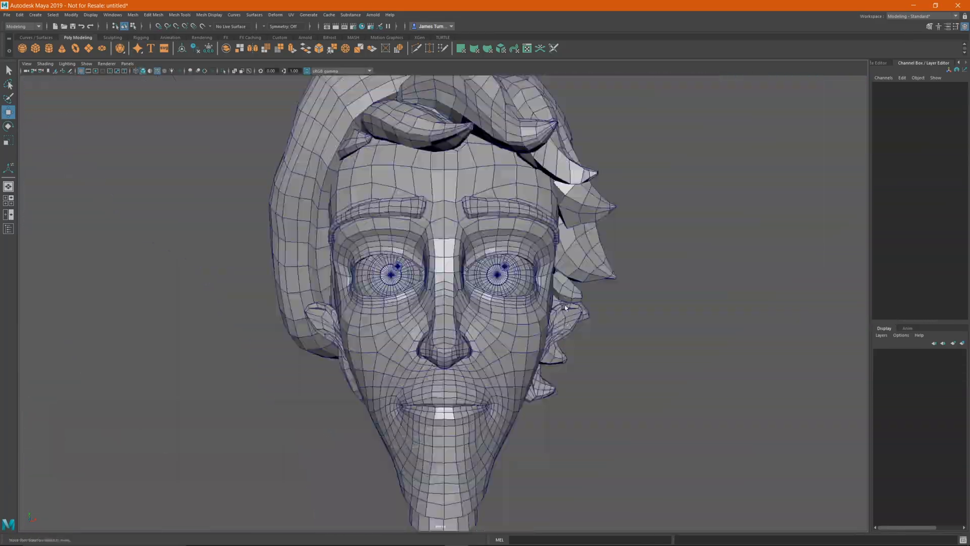
{"action": "left_click", "coordinate": [396, 269]}
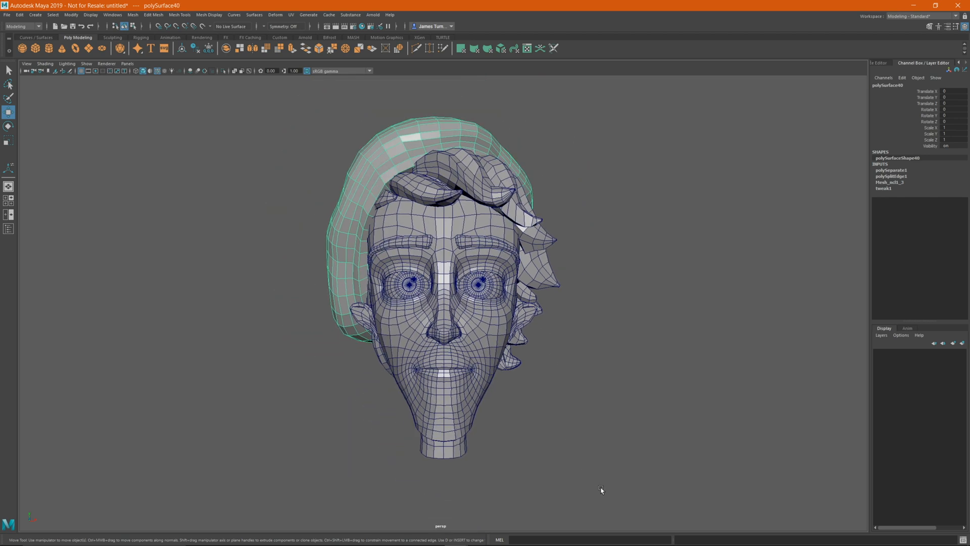
{"action": "left_click", "coordinate": [132, 15]}
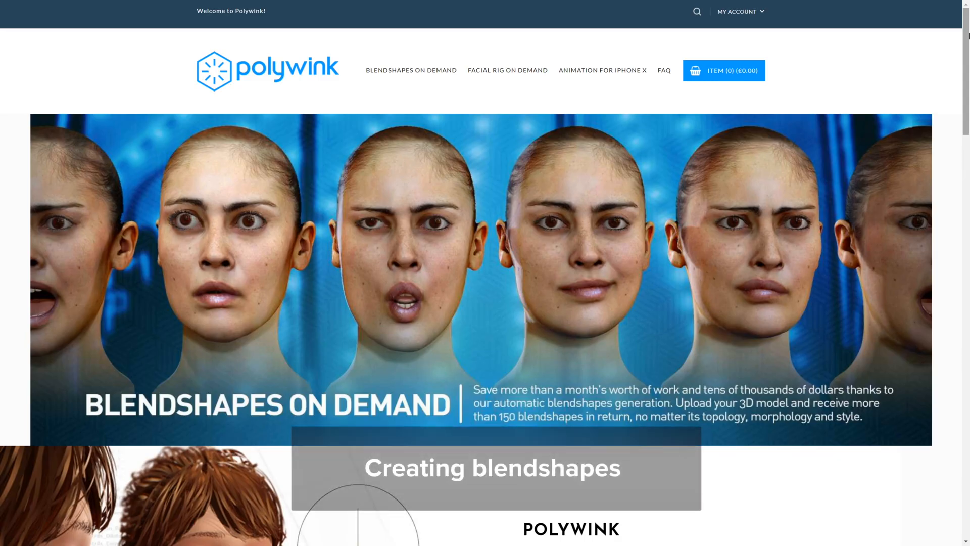
Scroll the Polywink homepage down to the Blendshapes, Facial Rig and Animation For iPhone X cards
{"action": "scroll", "scroll_direction": "down", "scroll_amount": 3}
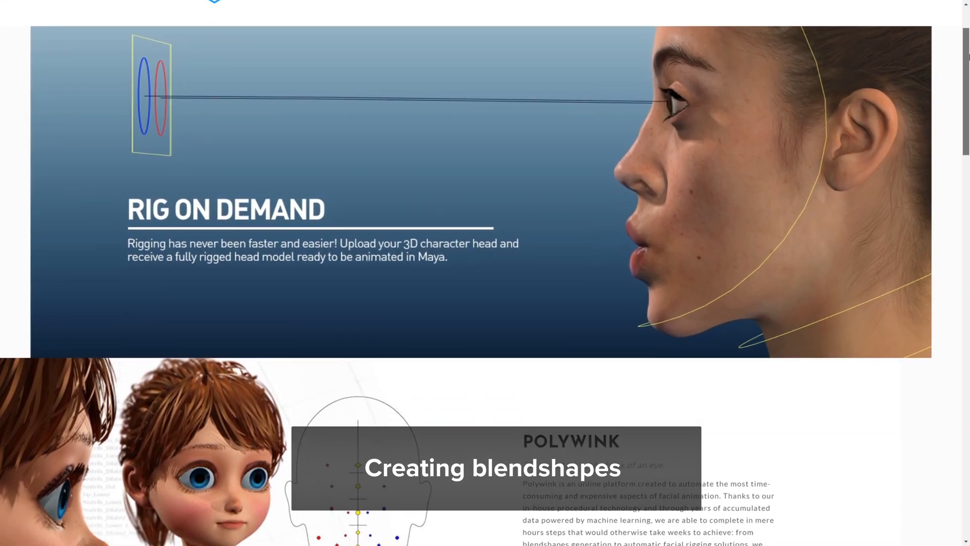
{"action": "scroll", "scroll_direction": "down", "scroll_amount": 3}
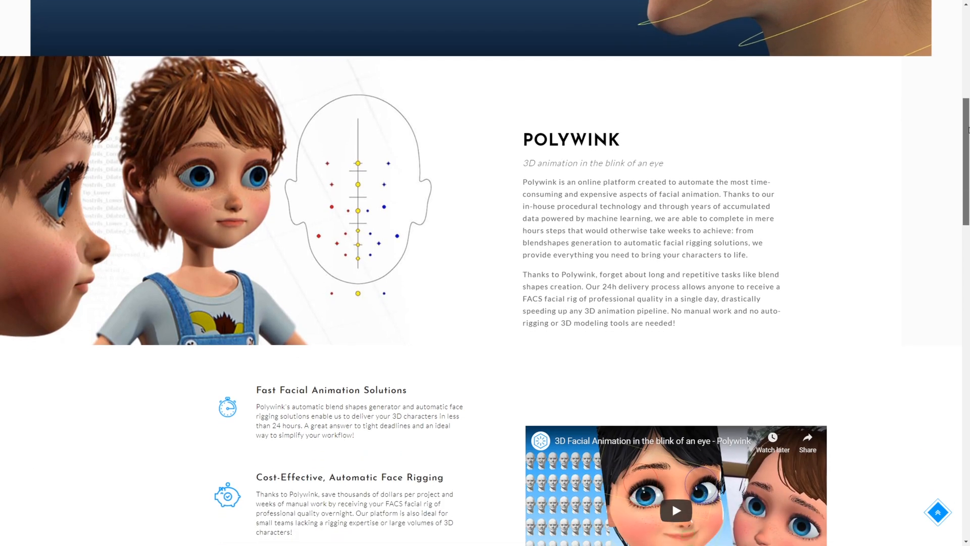
{"action": "scroll", "scroll_direction": "down", "scroll_amount": 3}
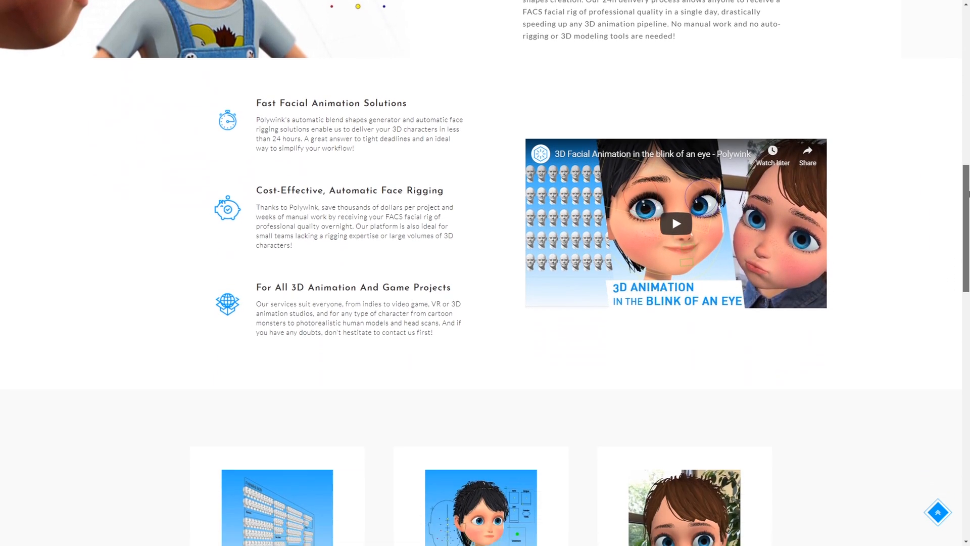
{"action": "scroll", "scroll_direction": "down", "scroll_amount": 3}
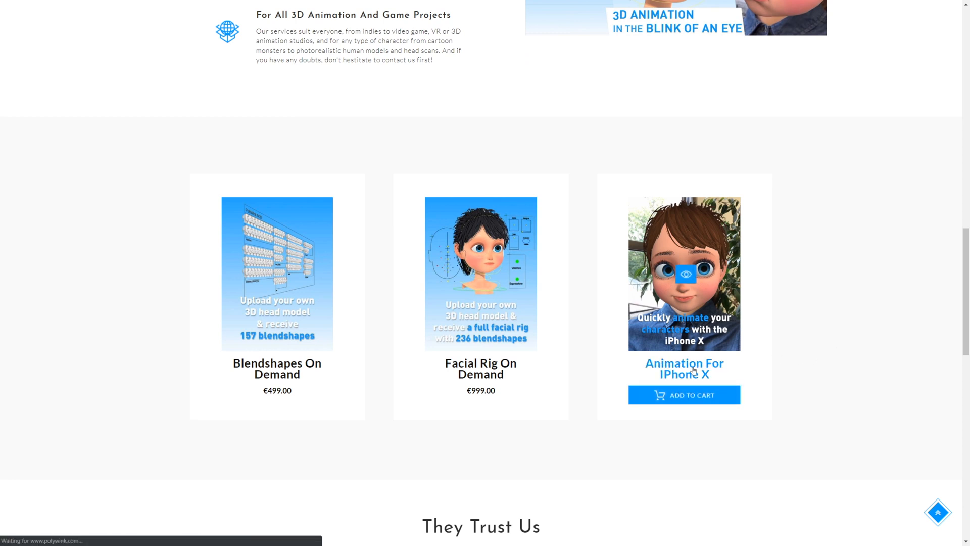
View the €299 Animation For iPhone X page down to its delivery options and Service Details
{"action": "left_click", "coordinate": [684, 368]}
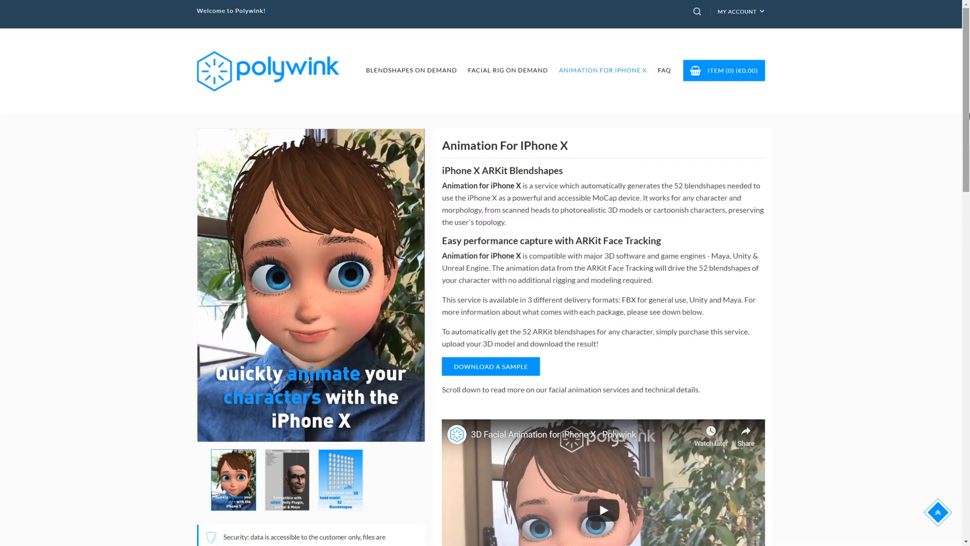
{"action": "scroll", "scroll_direction": "down", "scroll_amount": 3}
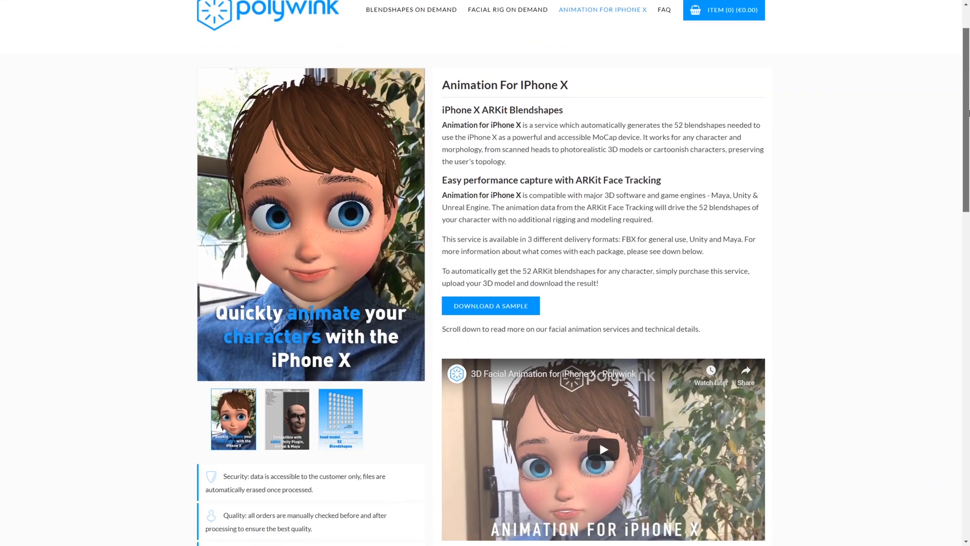
{"action": "scroll", "scroll_direction": "down", "scroll_amount": 3}
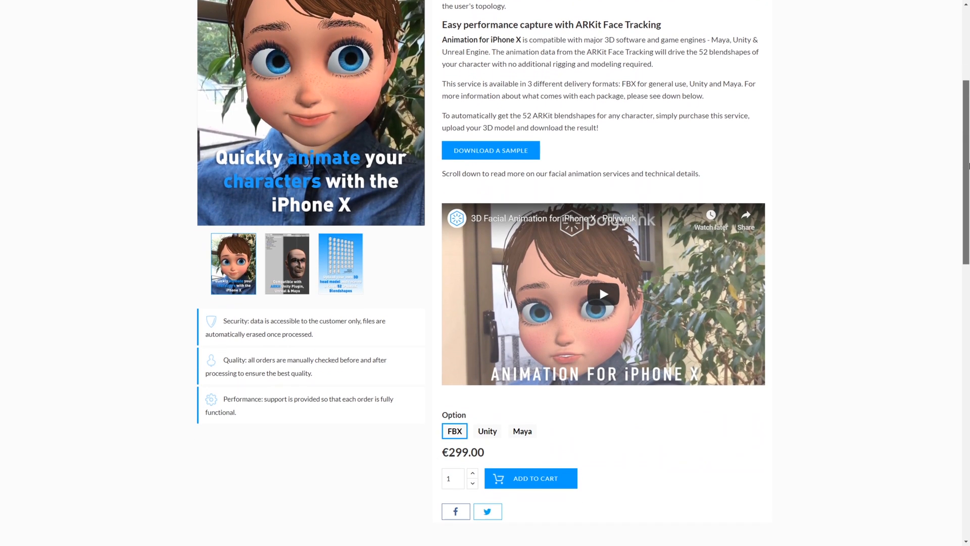
{"action": "scroll", "scroll_direction": "down", "scroll_amount": 3}
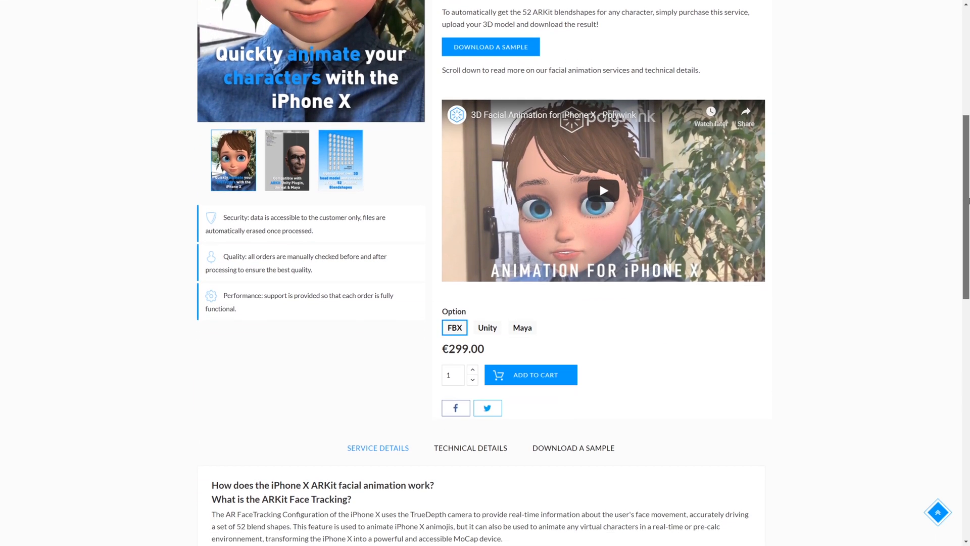
{"action": "left_click", "coordinate": [602, 190]}
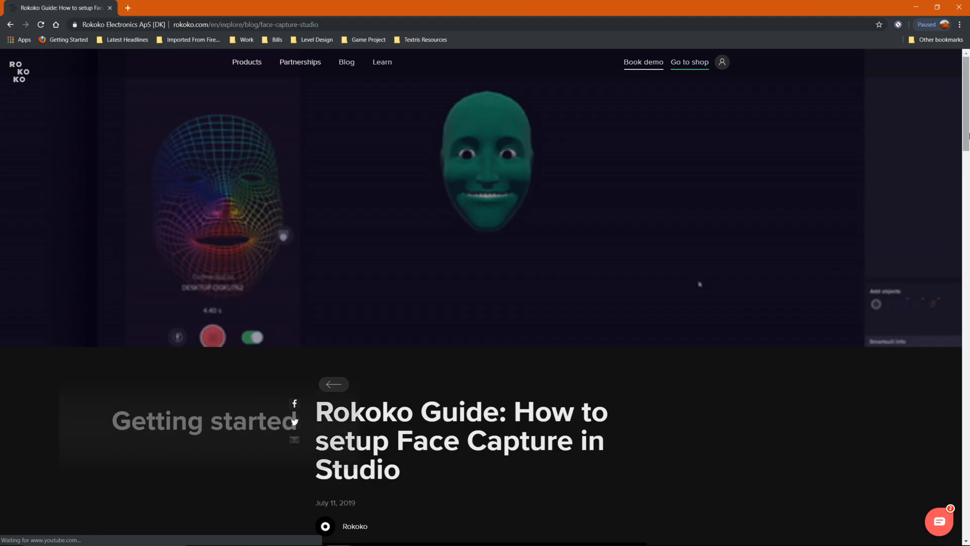
Scroll the Rokoko Face Capture guide down to its Setting up Face Capture step list
{"action": "scroll", "scroll_direction": "down", "scroll_amount": 3}
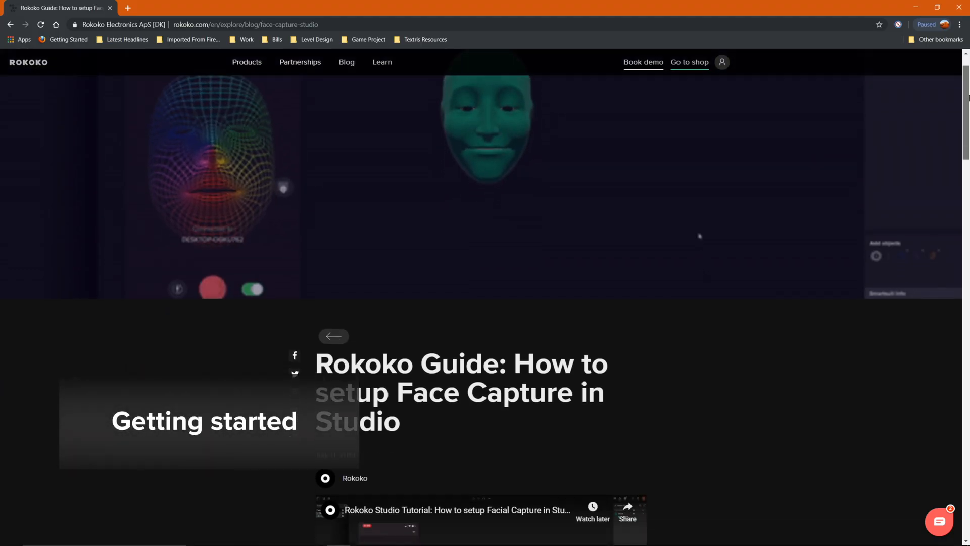
{"action": "scroll", "scroll_direction": "down", "scroll_amount": 3}
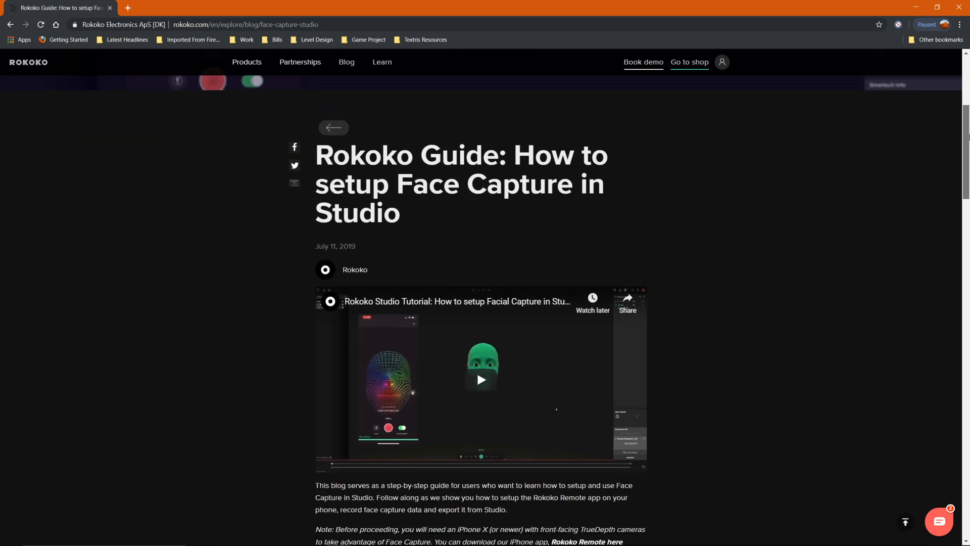
{"action": "scroll", "scroll_direction": "down", "scroll_amount": 3}
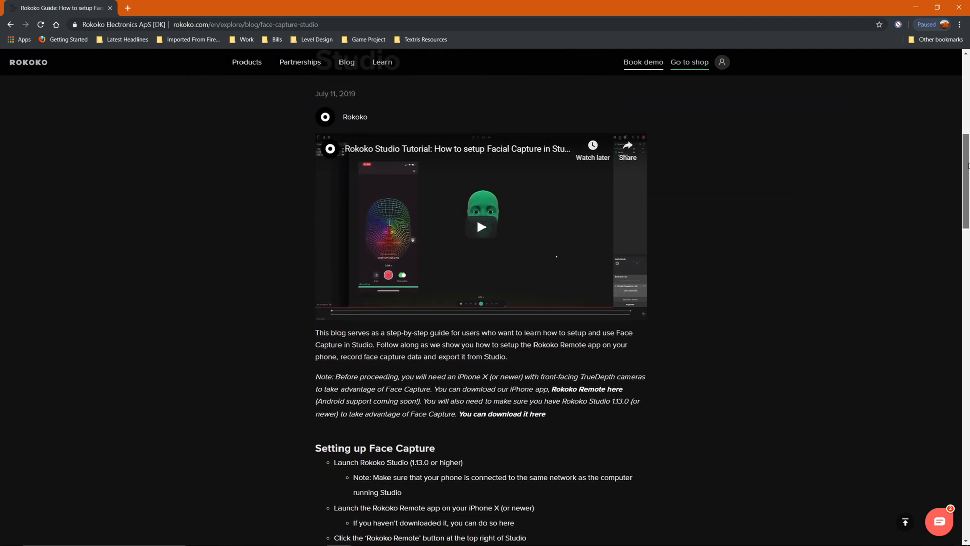
{"action": "scroll", "scroll_direction": "down", "scroll_amount": 3}
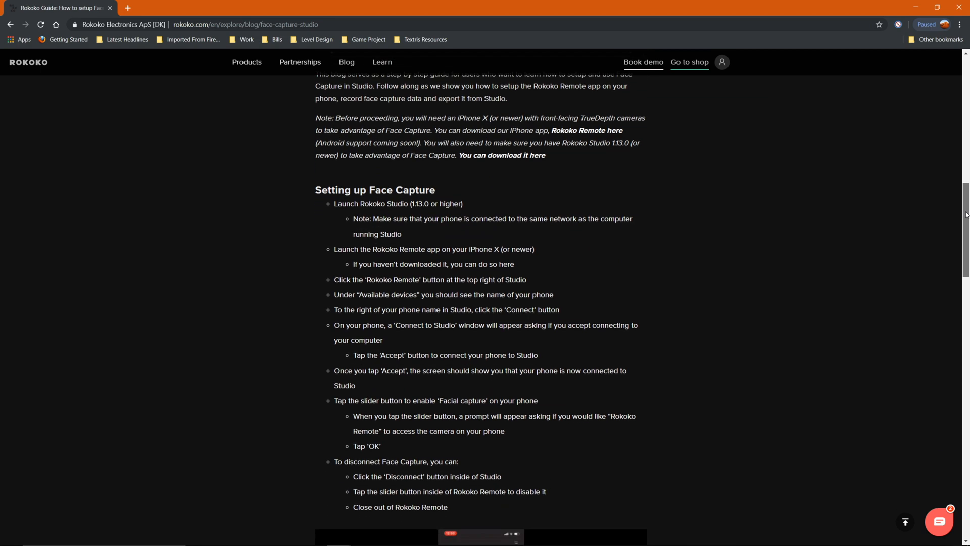
{"action": "scroll", "scroll_direction": "down", "scroll_amount": 3}
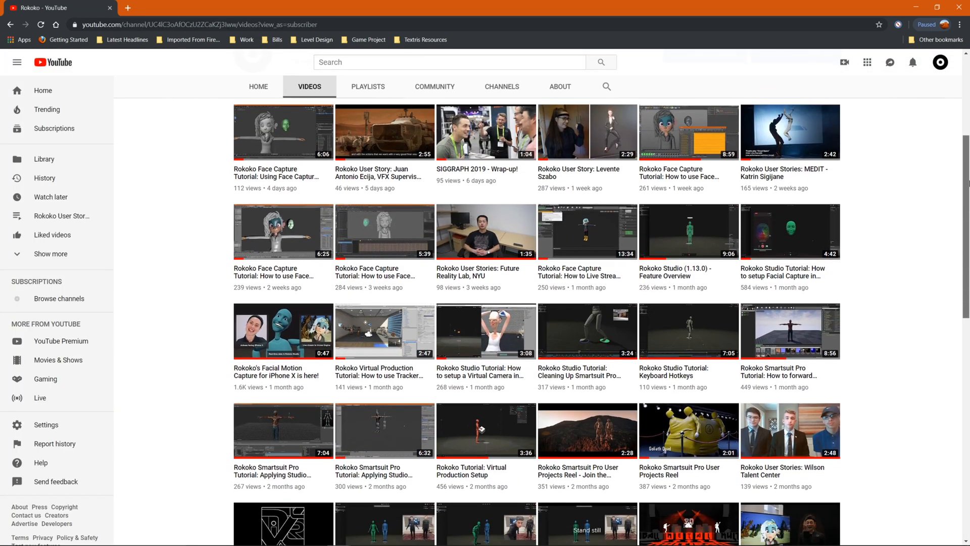
Scroll the Rokoko channel's Videos list down to older Smartsuit Pro tutorials and user stories
{"action": "scroll", "scroll_direction": "down", "scroll_amount": 3}
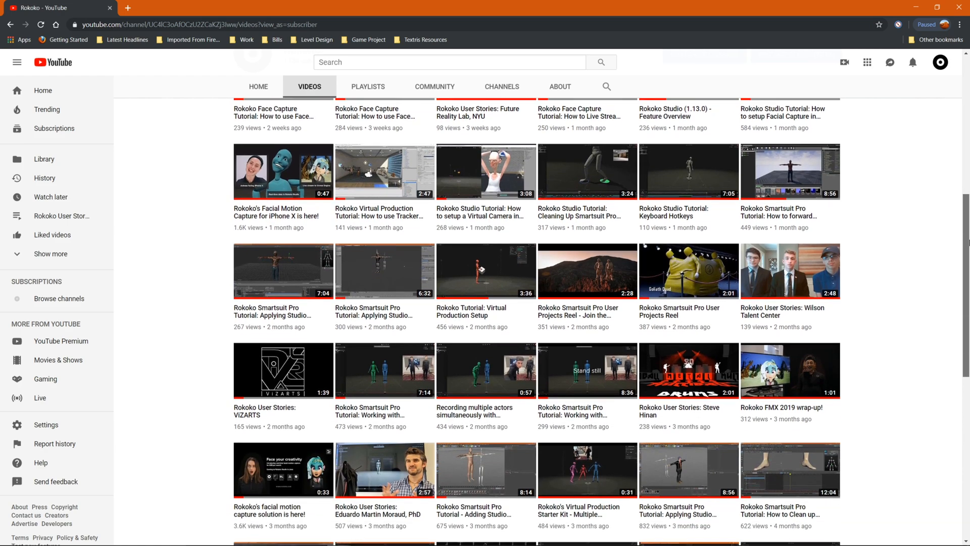
{"action": "scroll", "scroll_direction": "down", "scroll_amount": 3}
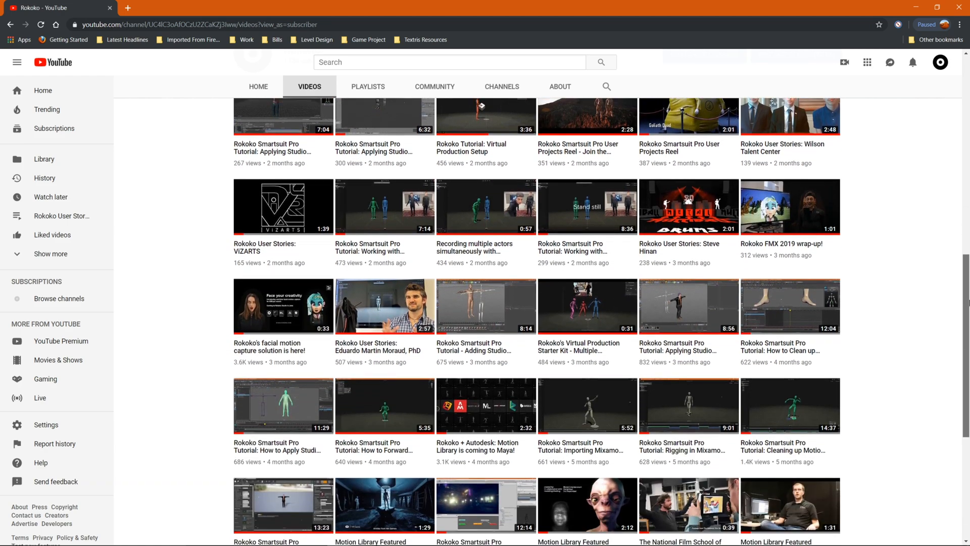